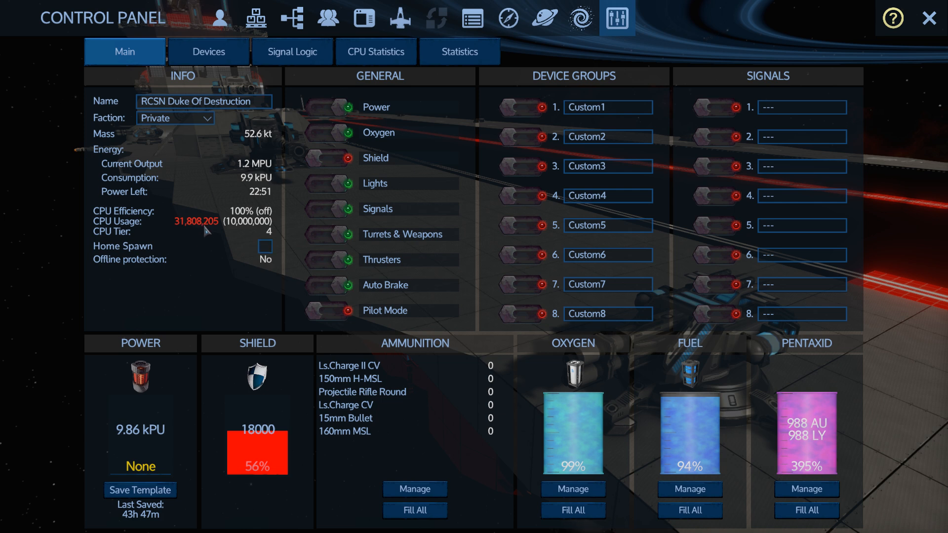
pyautogui.moveTo(265, 238)
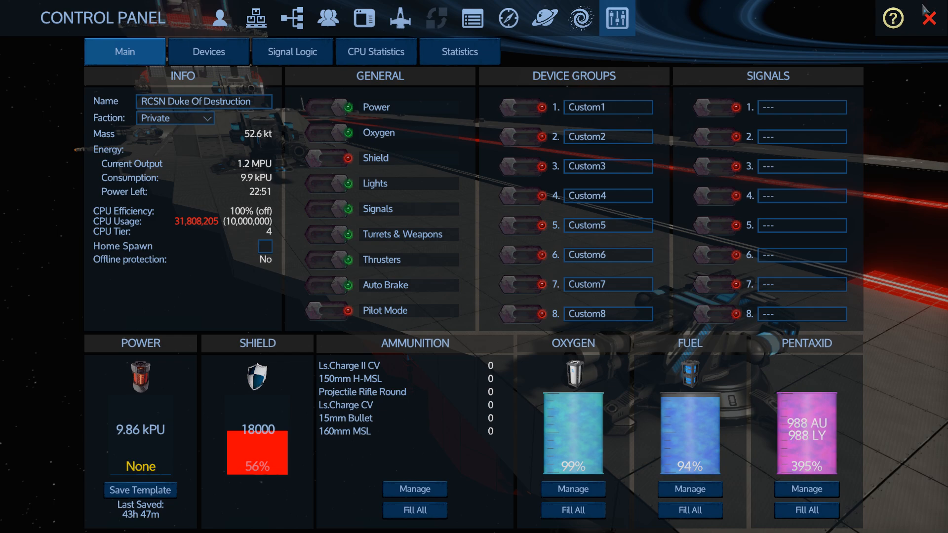
# Step: Dismiss the ship's control panel and head toward the upper-deck armored door
pyautogui.click(929, 18)
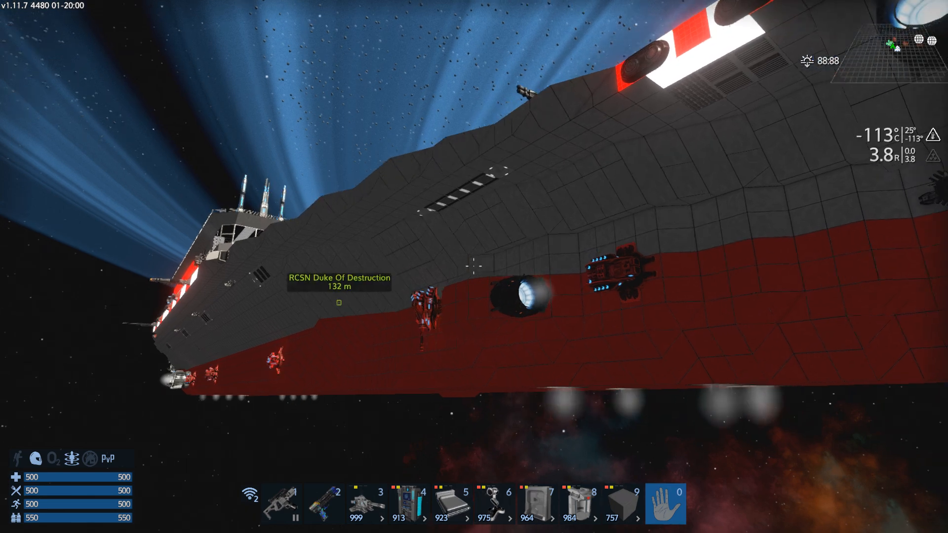
pyautogui.moveTo(474, 266)
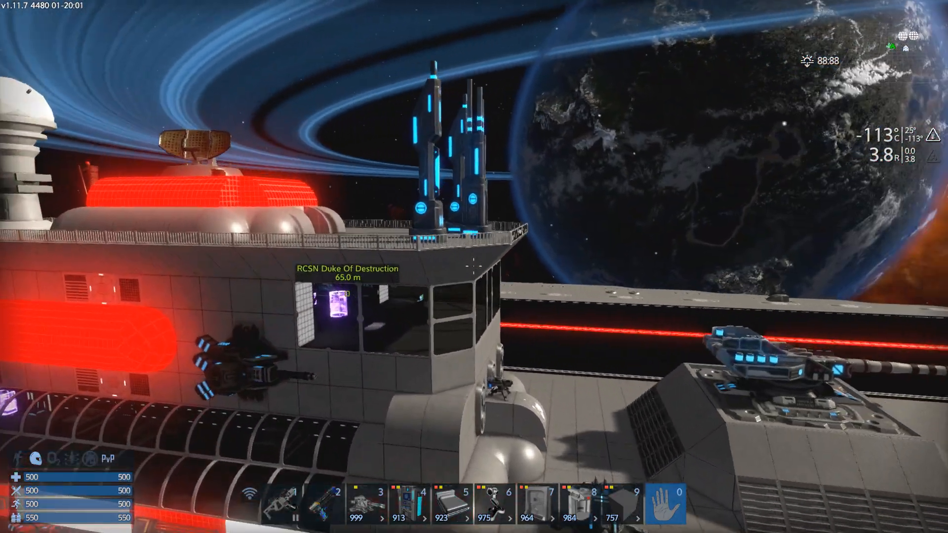
pyautogui.moveTo(474, 266)
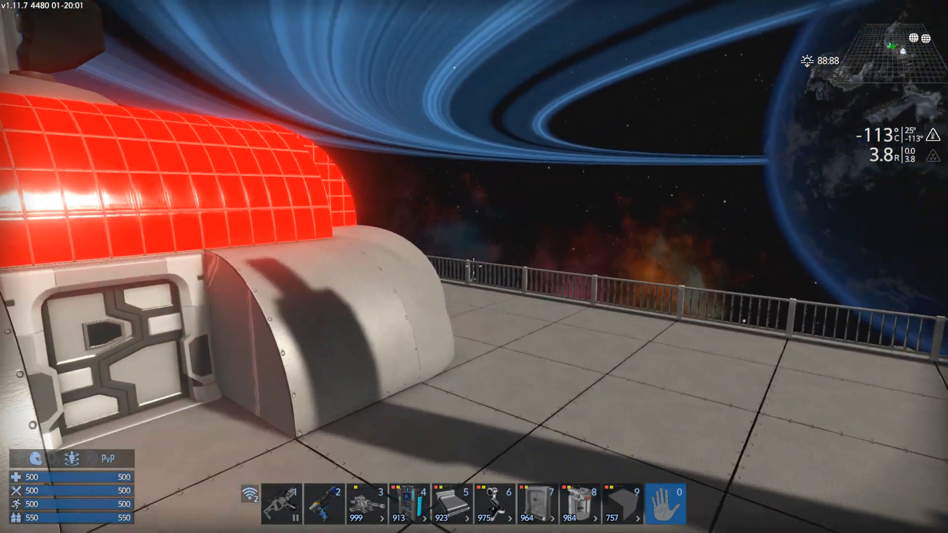
pyautogui.moveTo(472, 267)
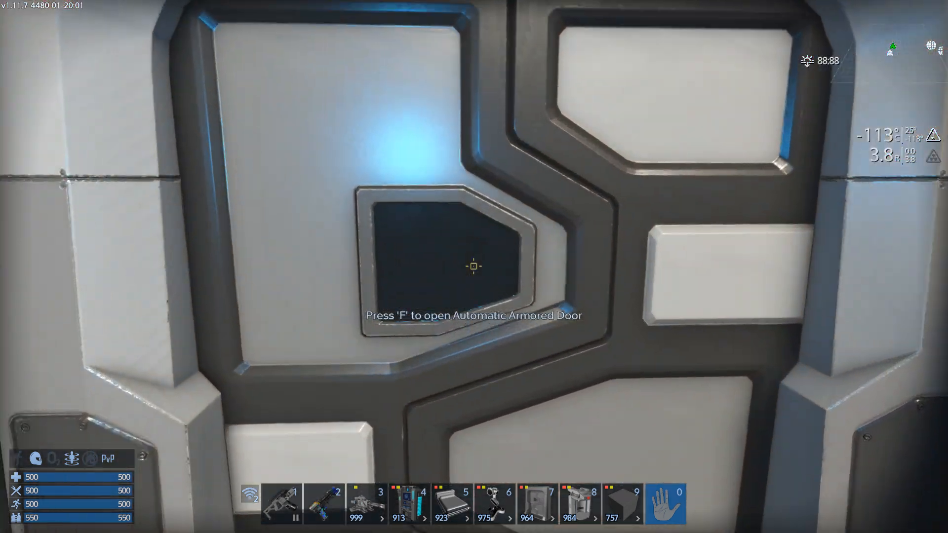
# Step: Open the Automatic Armored Door and walk into the long lit corridor
pyautogui.press('f')
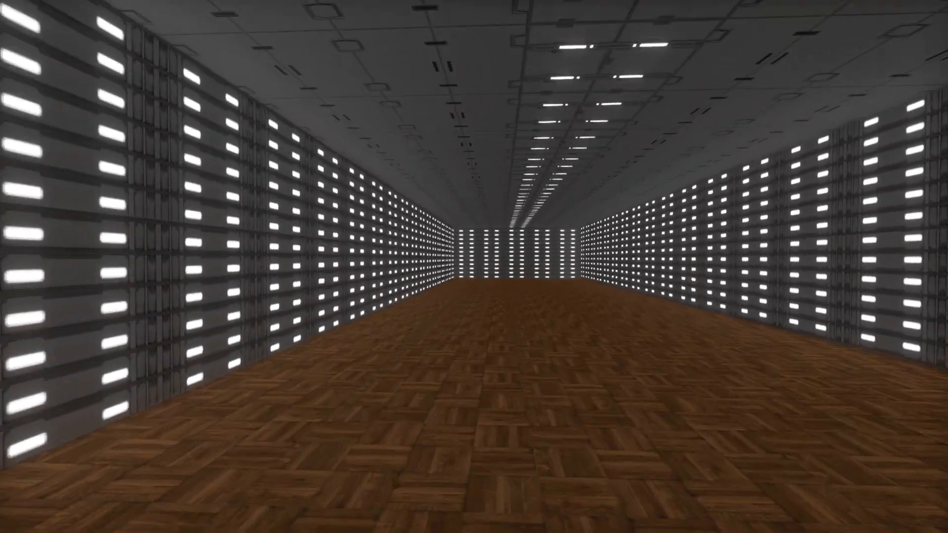
pyautogui.moveTo(474, 267)
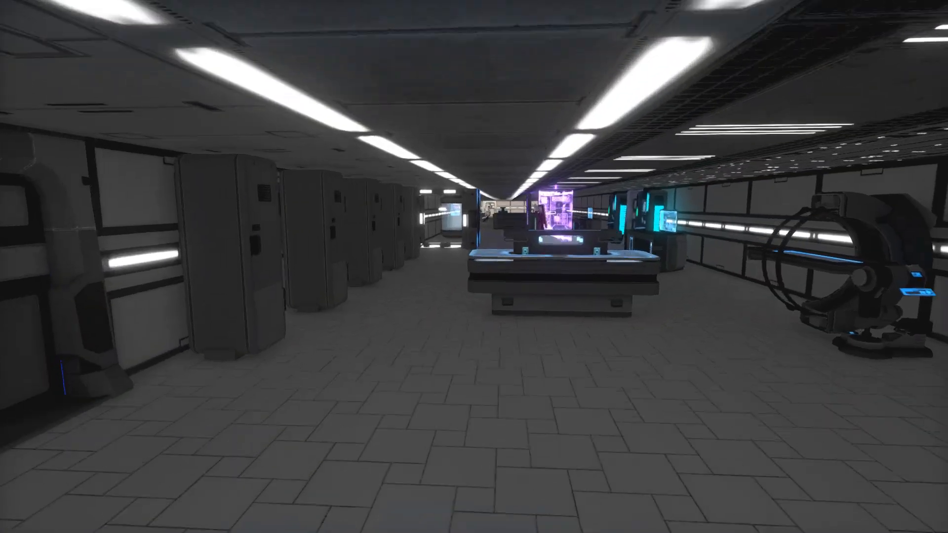
pyautogui.moveTo(474, 266)
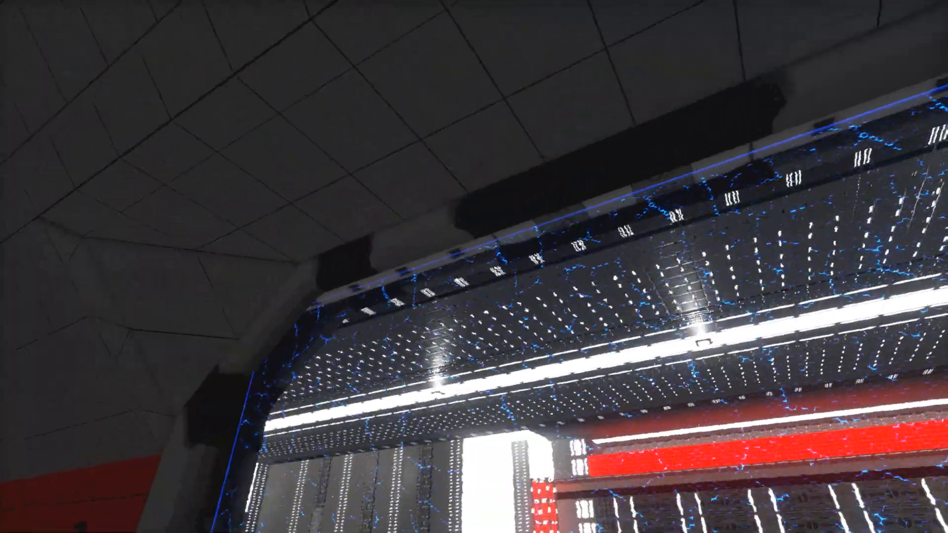
pyautogui.moveTo(475, 267)
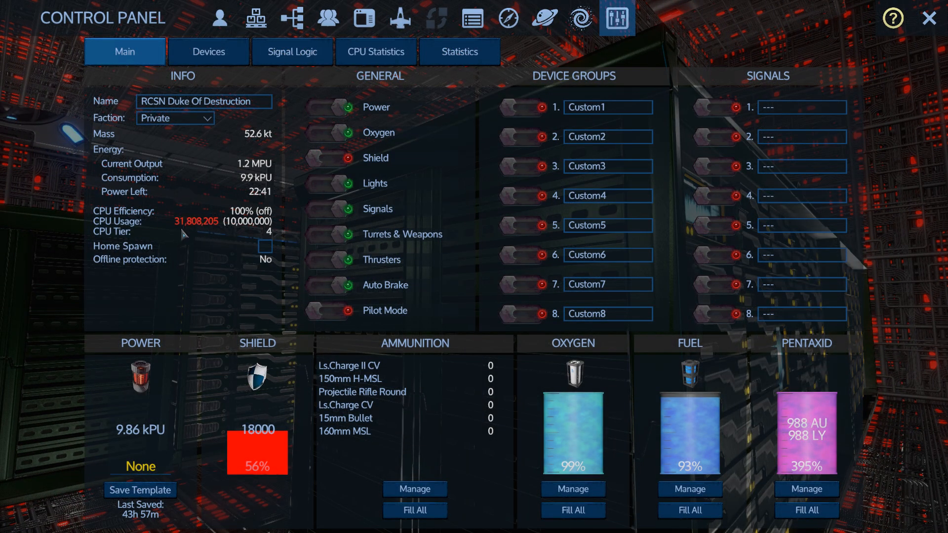
pyautogui.moveTo(23, 265)
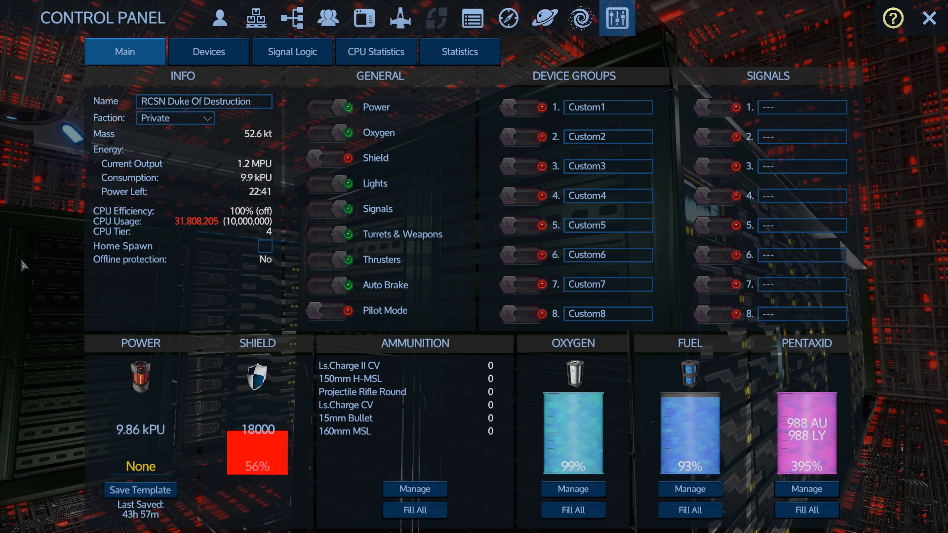
# Step: Close the control panel after reviewing the carrier's name, mass, energy, CPU and shield
pyautogui.click(928, 18)
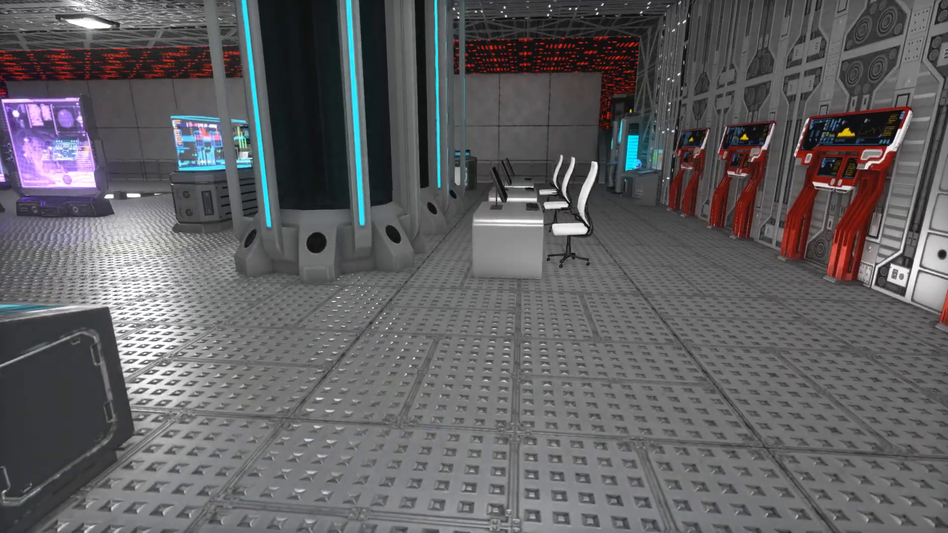
pyautogui.moveTo(474, 267)
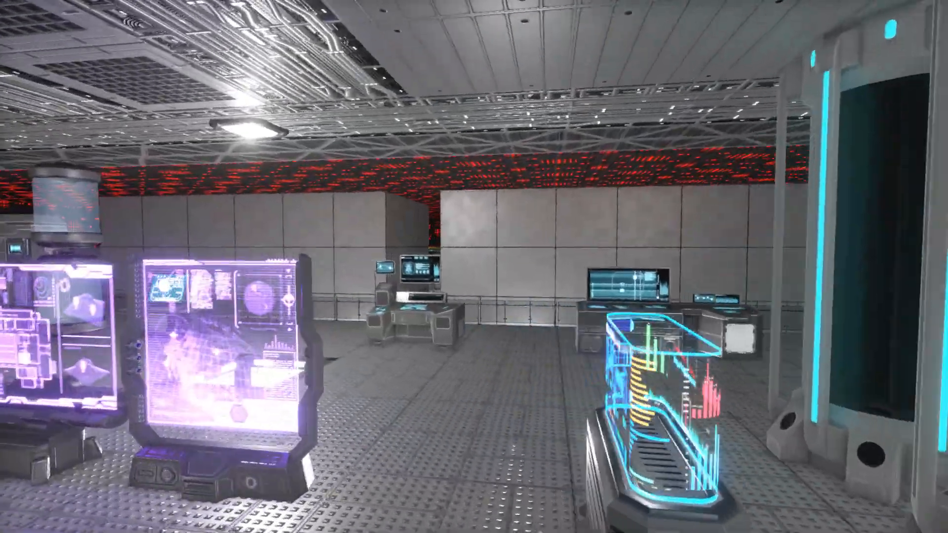
# Step: Walk through the operations room past its desks, red consoles and holographic displays
pyautogui.hscroll(3)
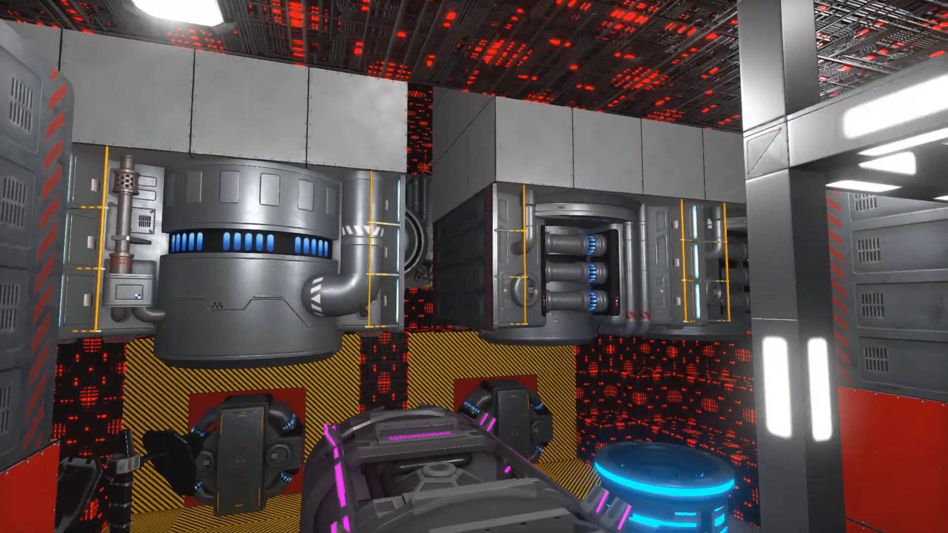
pyautogui.moveTo(474, 267)
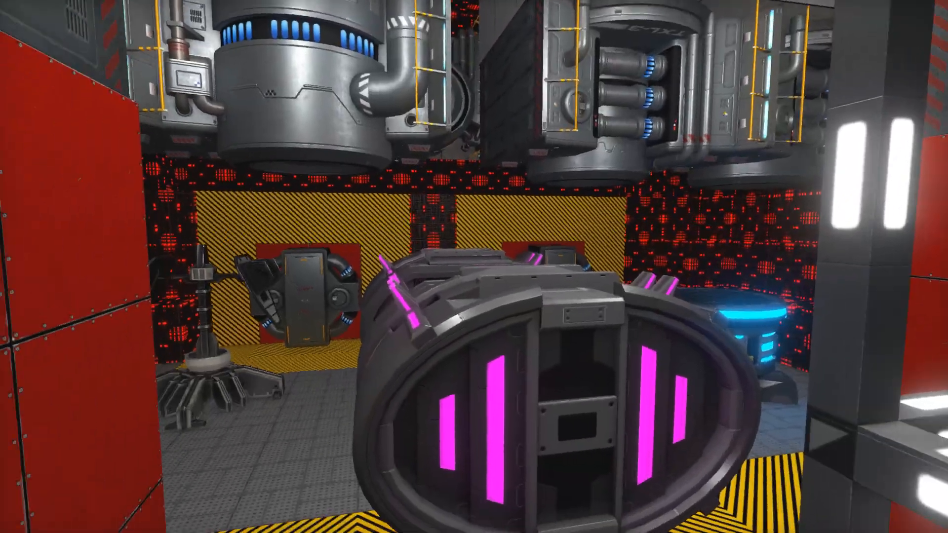